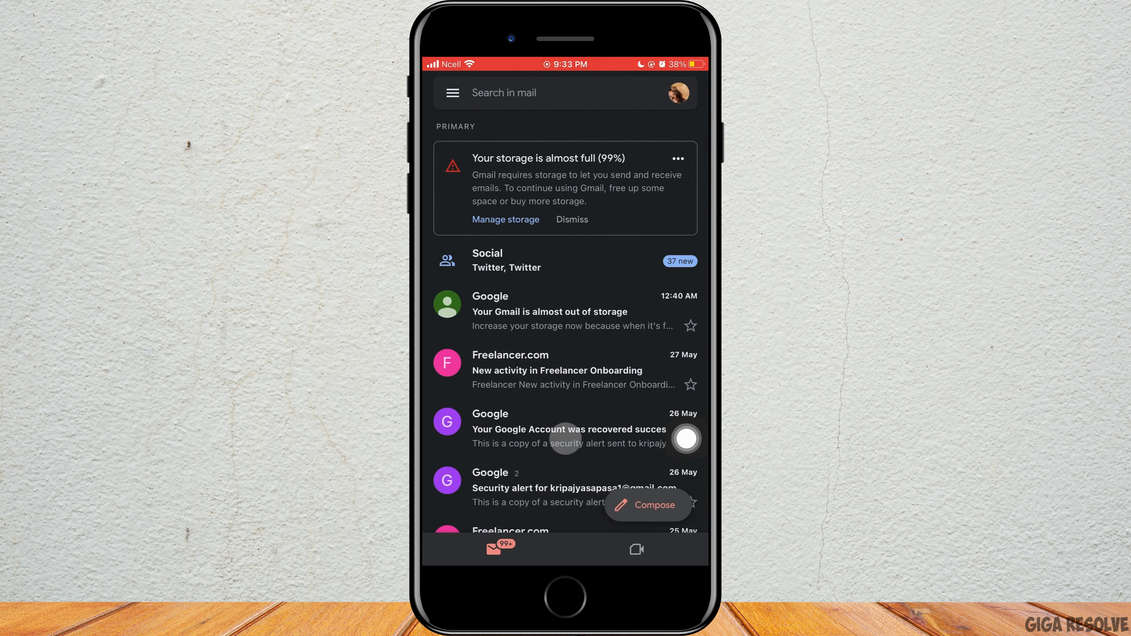
Step: Bring up the account switcher from the inbox profile picture, showing the current account and its options
{"action": "left_click", "coordinate": [679, 95]}
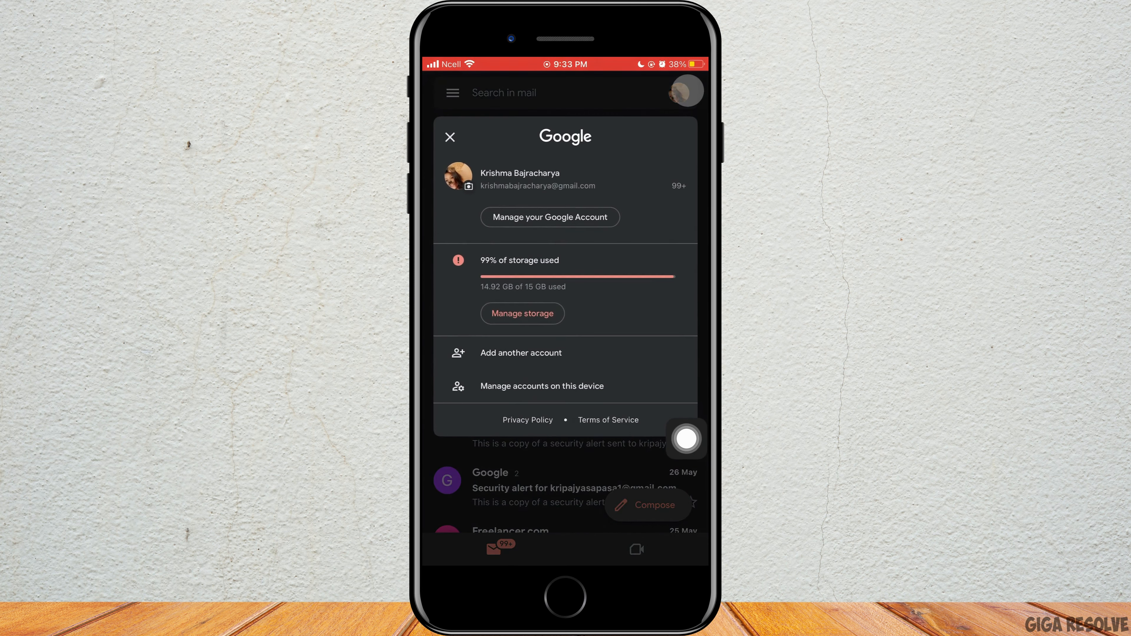
{"action": "left_click", "coordinate": [494, 355]}
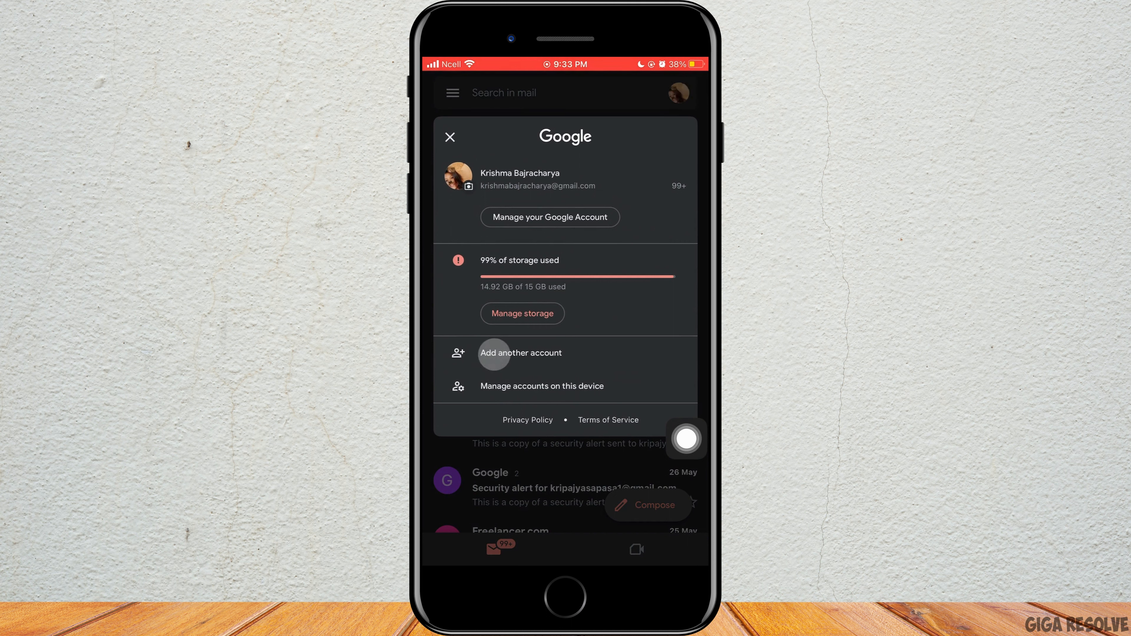
Step: Start adding another account, choose Google as the provider and allow sign-in via google.com
{"action": "left_click", "coordinate": [494, 354]}
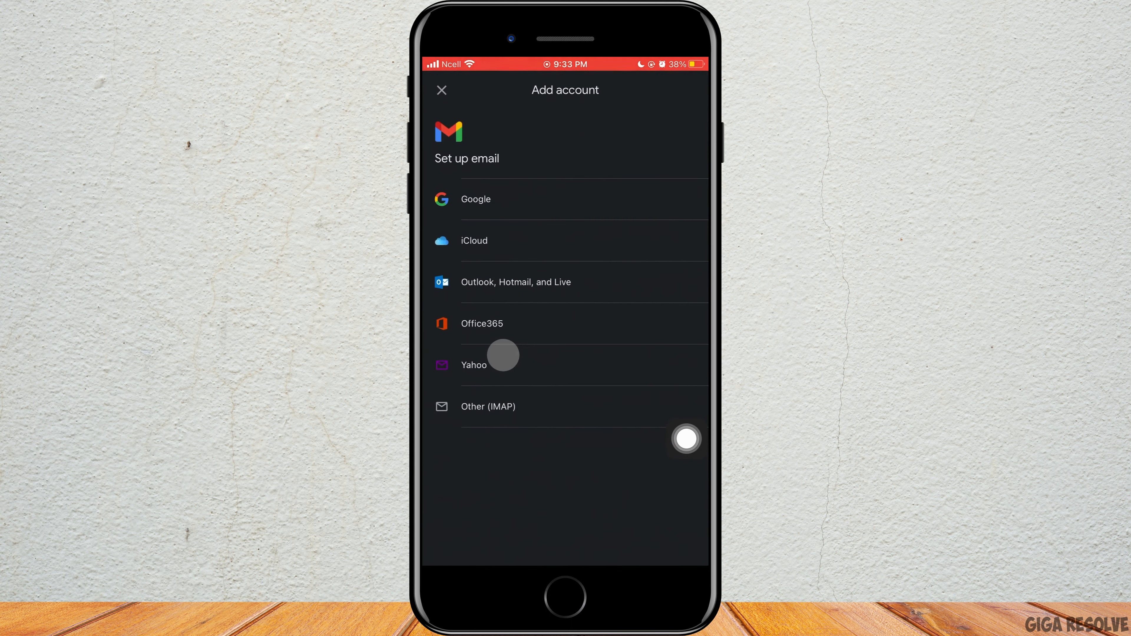
{"action": "left_click", "coordinate": [475, 199]}
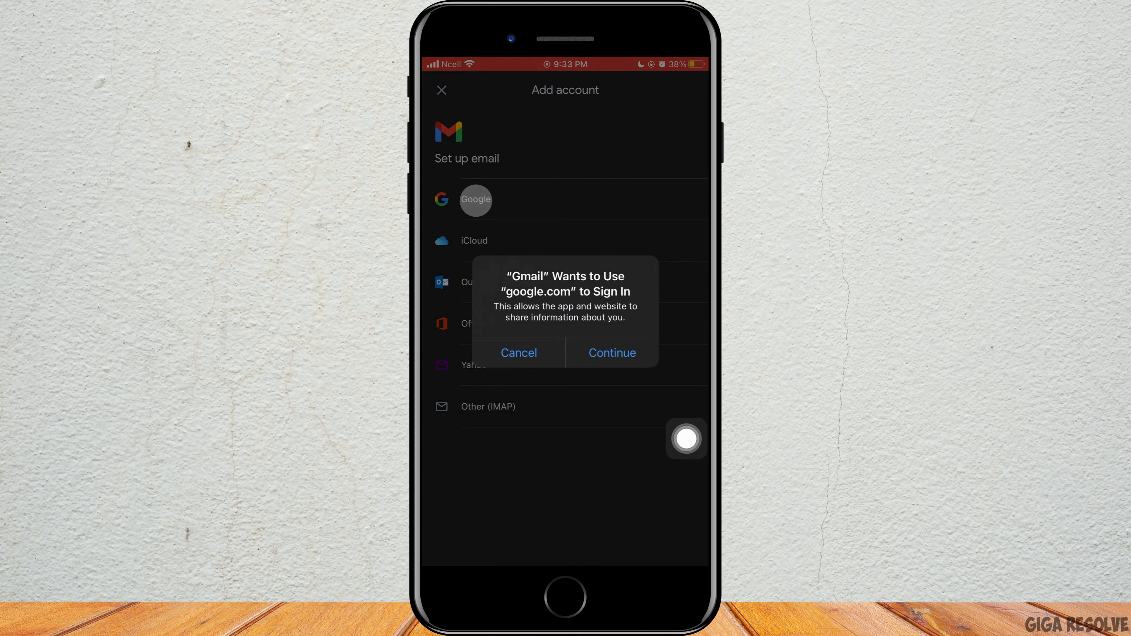
{"action": "left_click", "coordinate": [612, 352]}
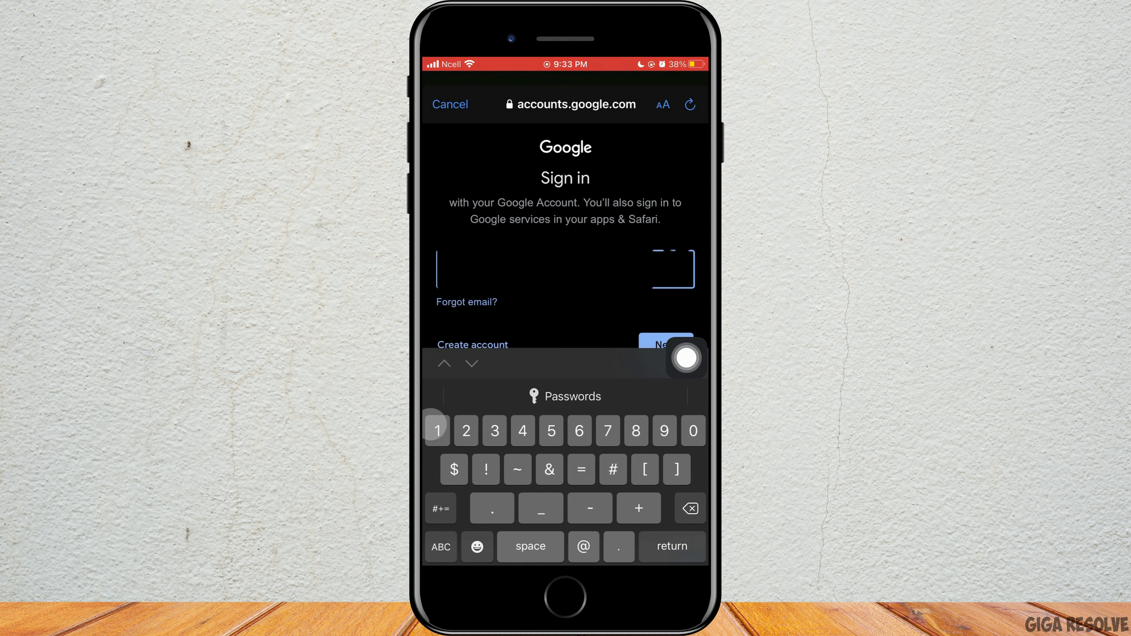
Step: Submit the second account's email address and password to finish signing in
{"action": "left_click", "coordinate": [441, 547]}
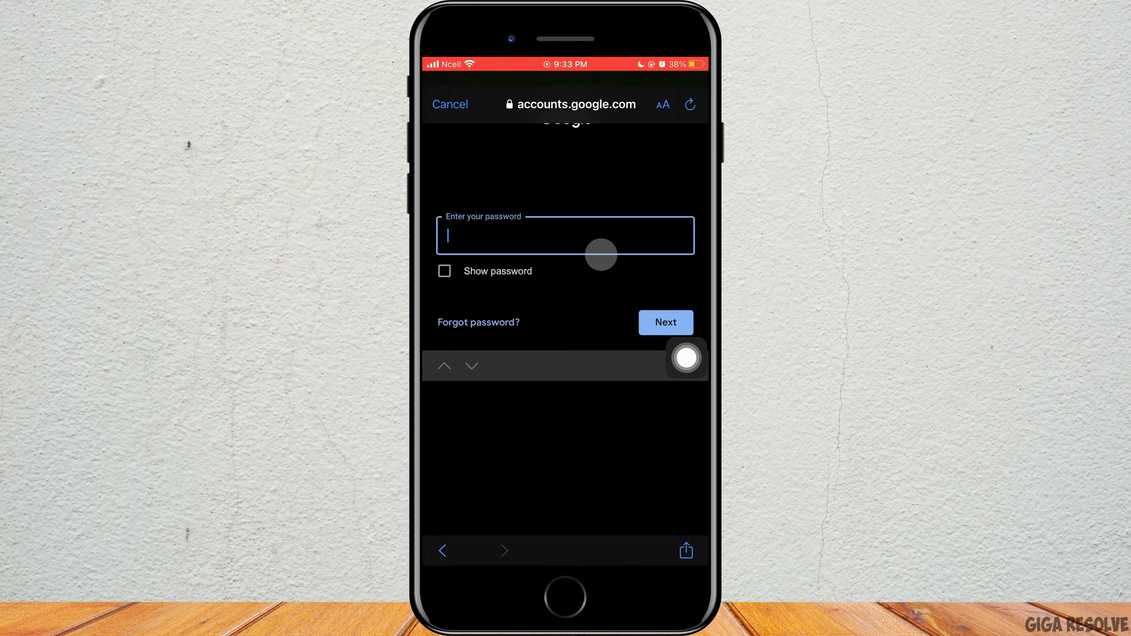
{"action": "type", "text": "•"}
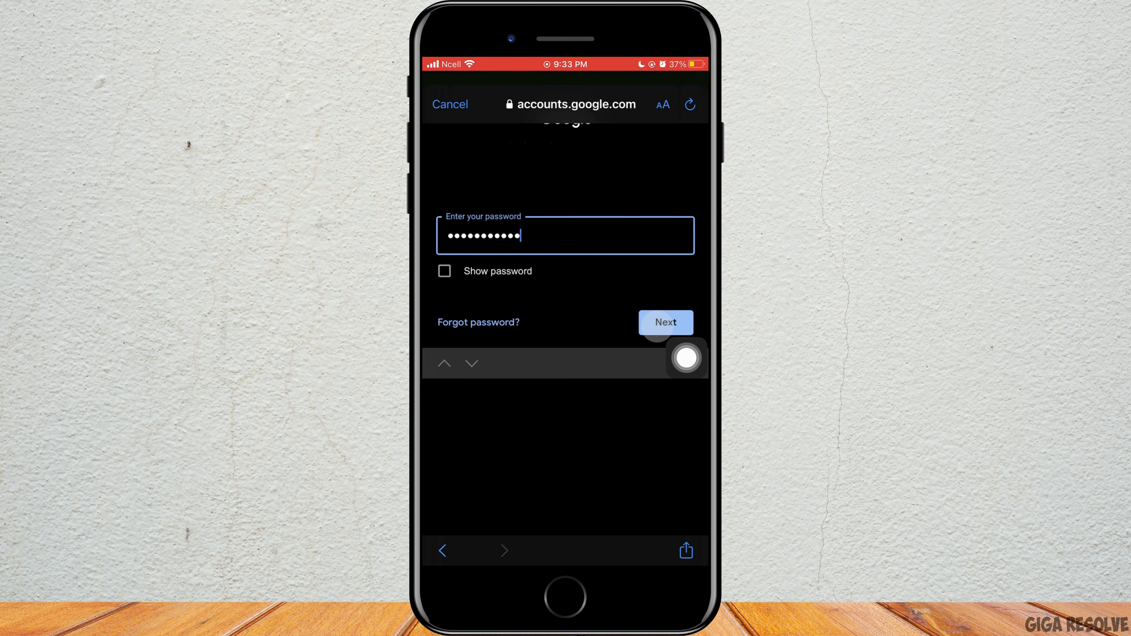
{"action": "left_click", "coordinate": [665, 323]}
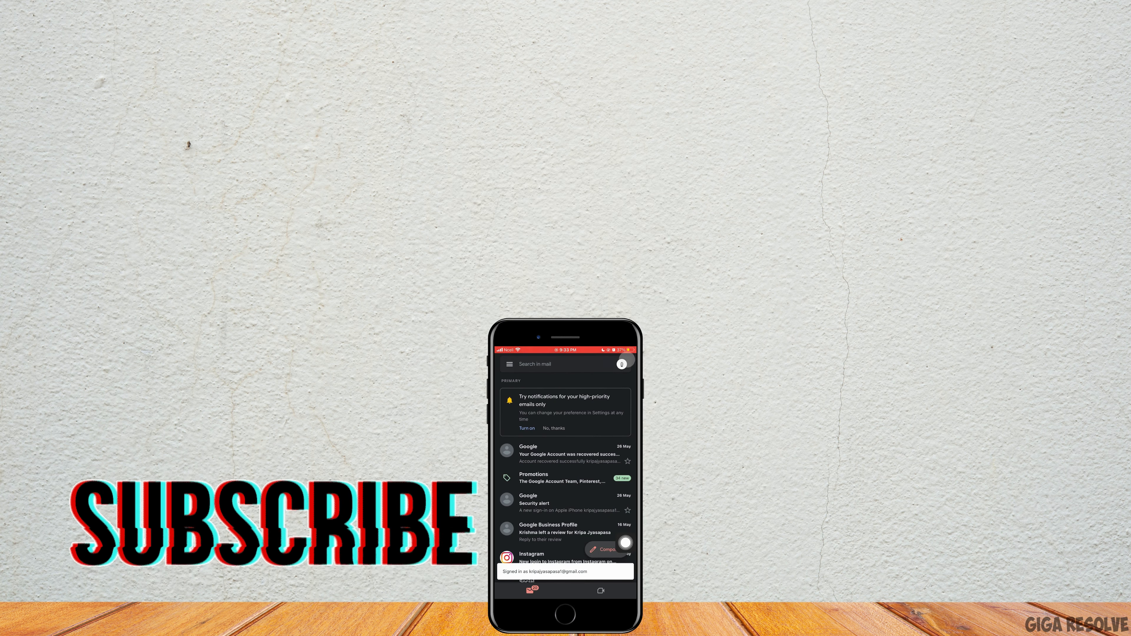
Step: Show the account list from the new inbox, now listing both signed-in accounts
{"action": "left_click", "coordinate": [622, 364]}
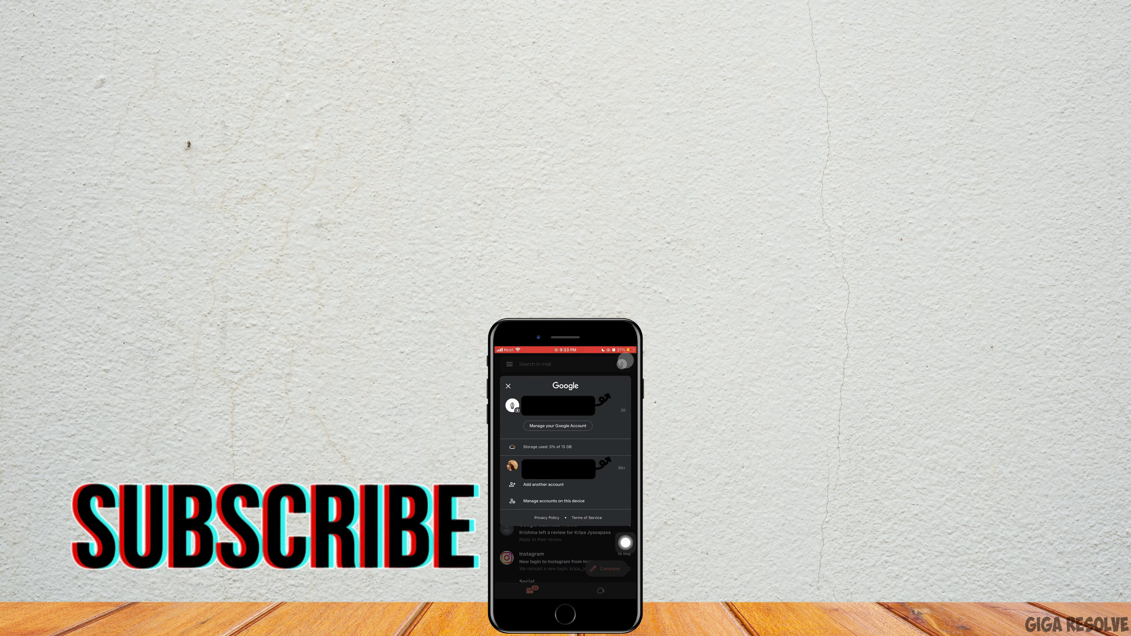